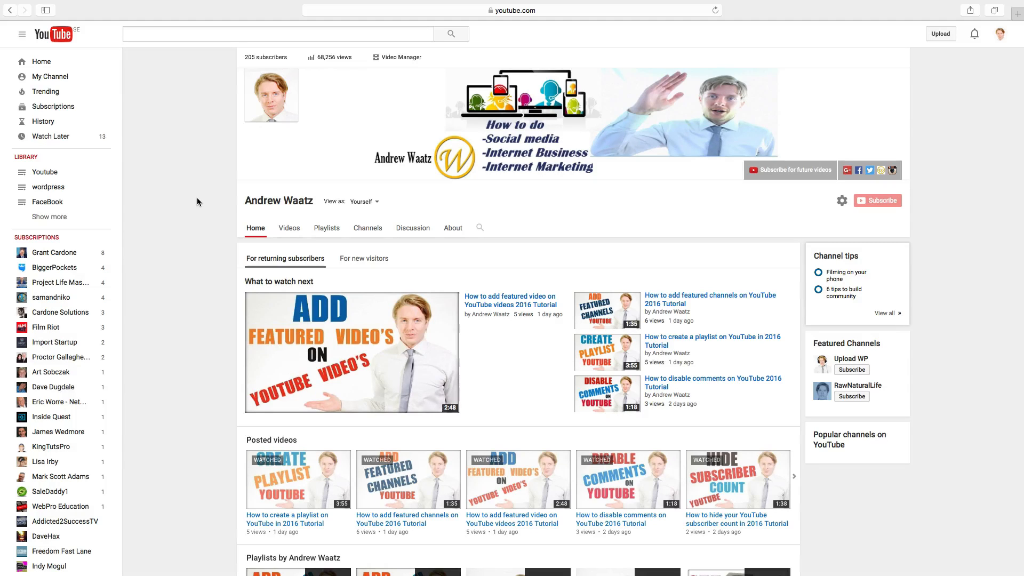
# - Search YouTube for 'rawnaturallife' from the search box
pyautogui.click(277, 33)
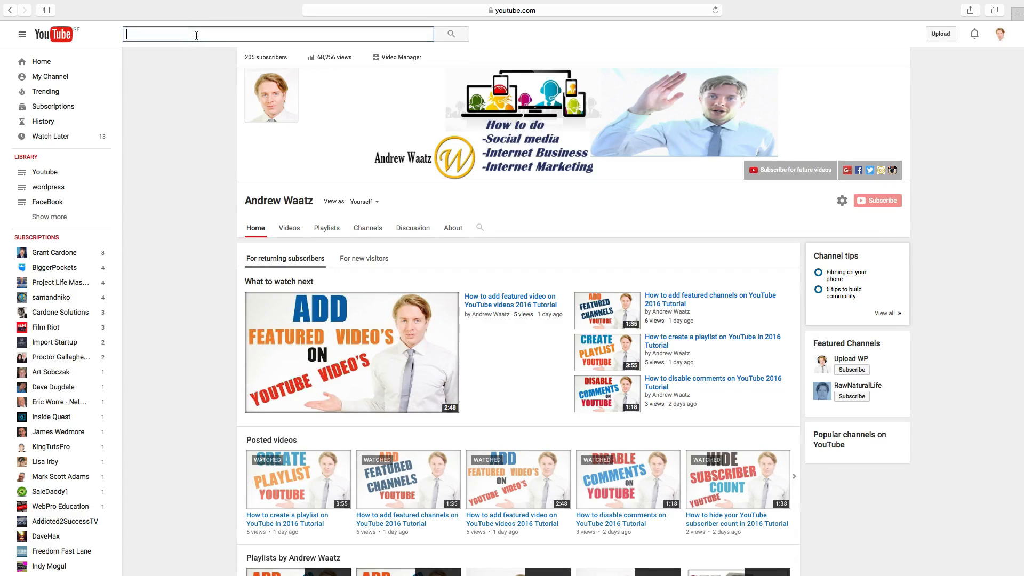
pyautogui.write('raw')
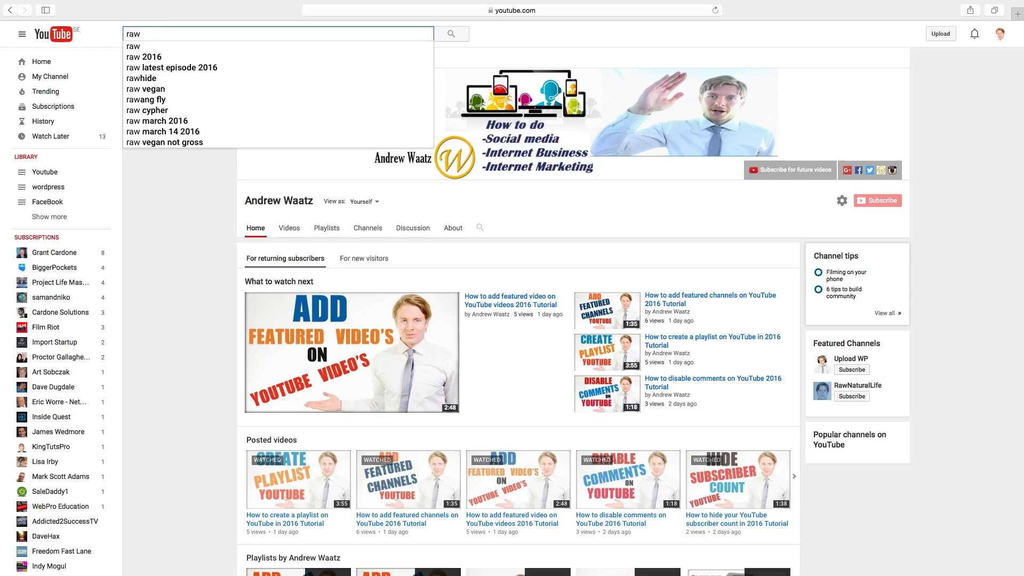
pyautogui.write('naturallife')
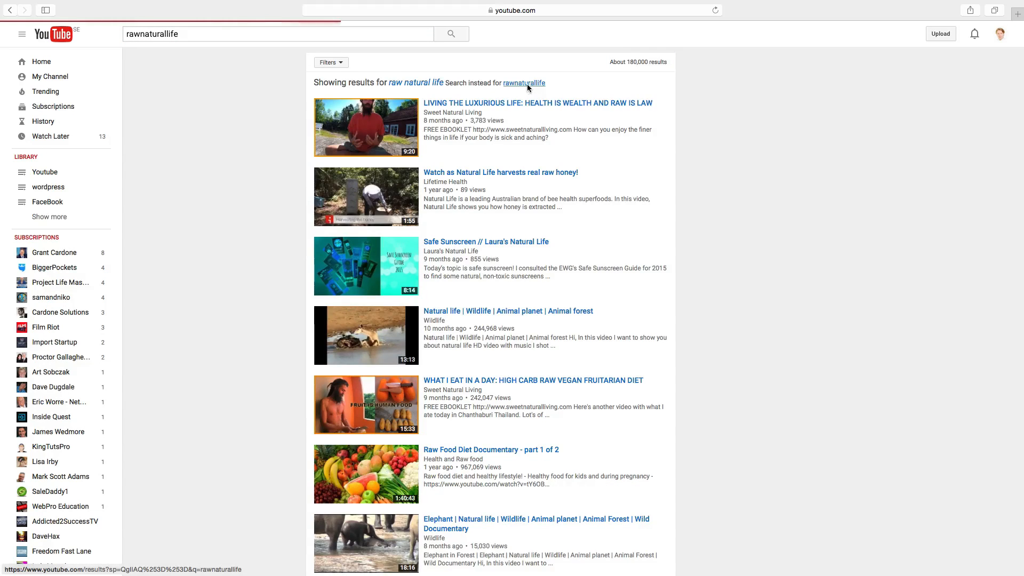
# - Choose the exact-spelling results and go to the RawNaturalLife channel
pyautogui.click(522, 83)
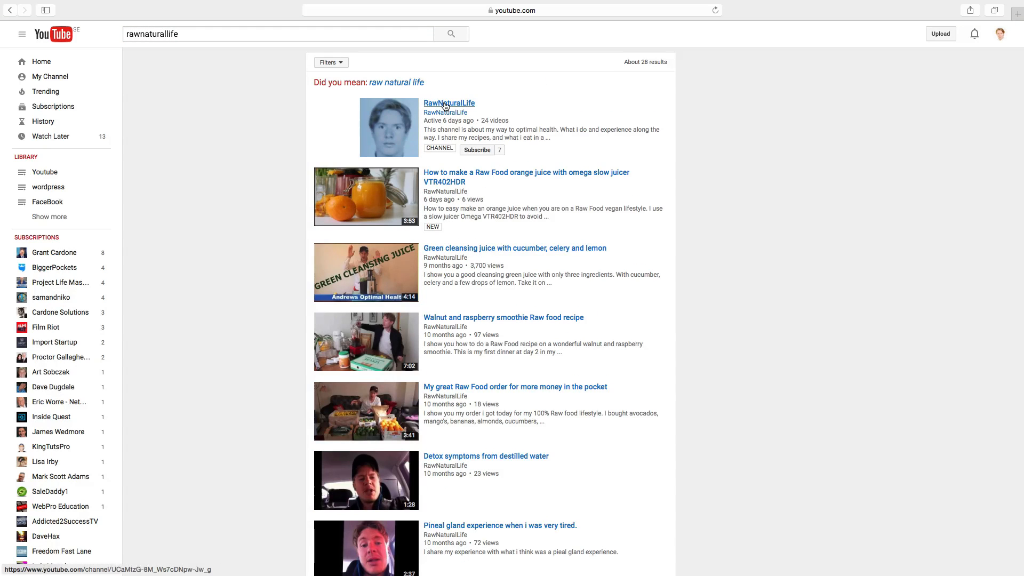
pyautogui.click(449, 104)
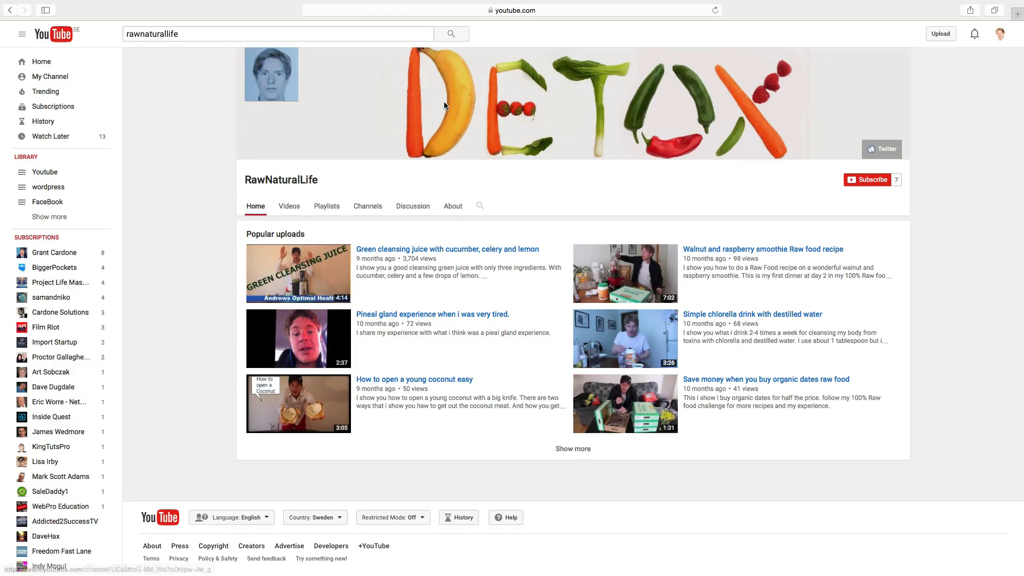
pyautogui.moveTo(437, 206)
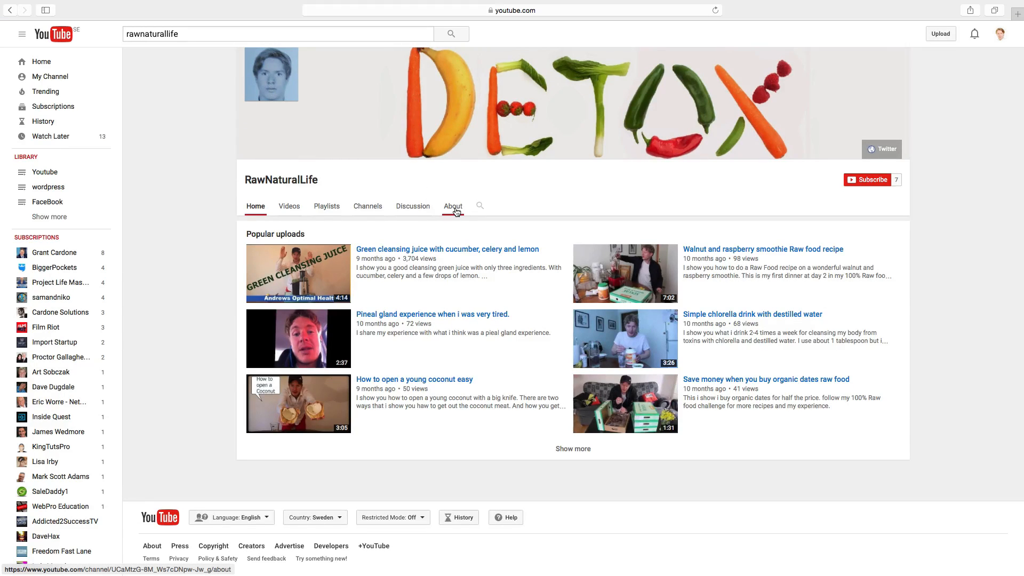
# - On RawNaturalLife's About page, choose Block user from the flag menu
pyautogui.click(452, 206)
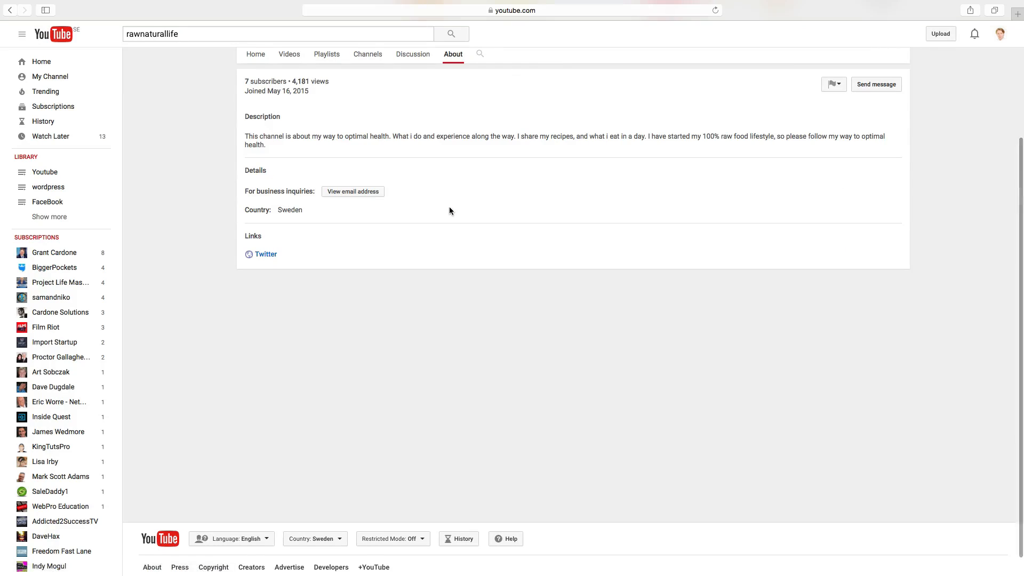
pyautogui.scroll(3)
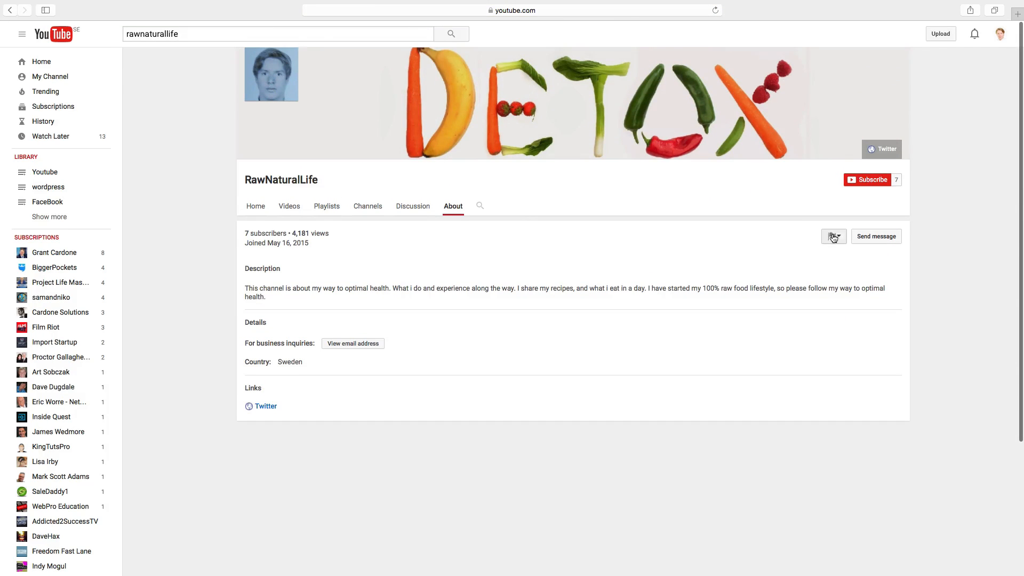
pyautogui.click(833, 236)
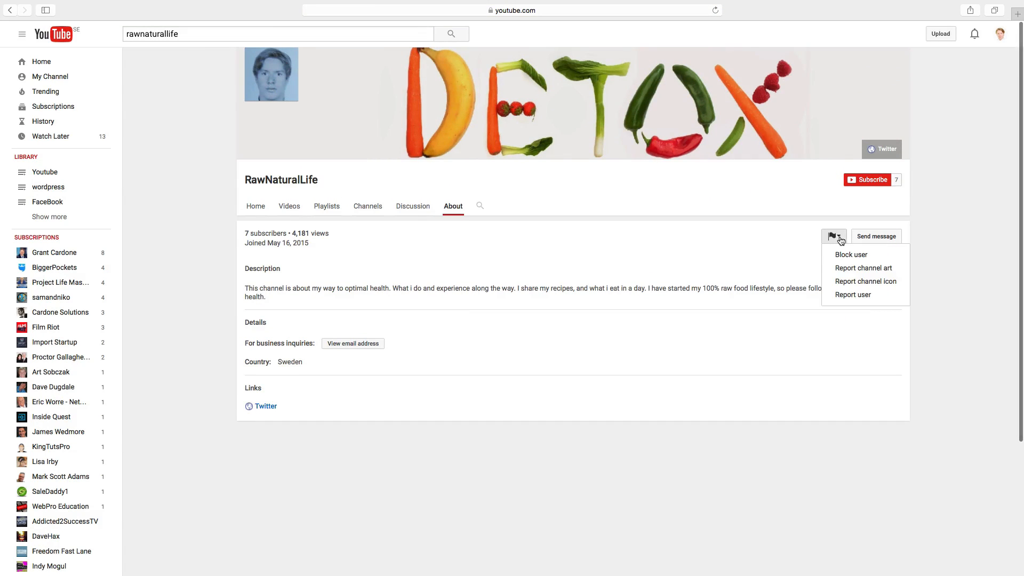
pyautogui.moveTo(851, 254)
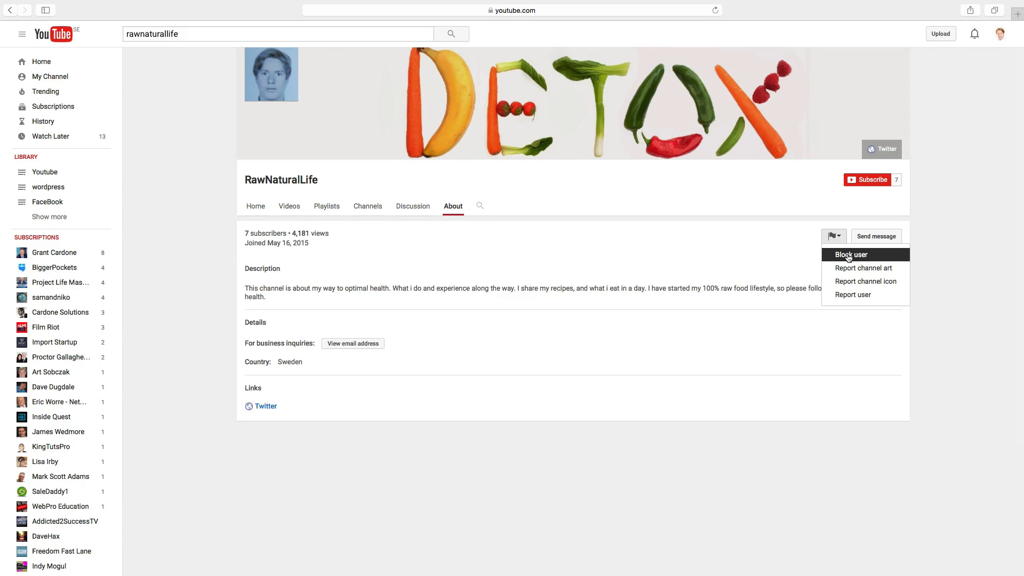
pyautogui.click(850, 253)
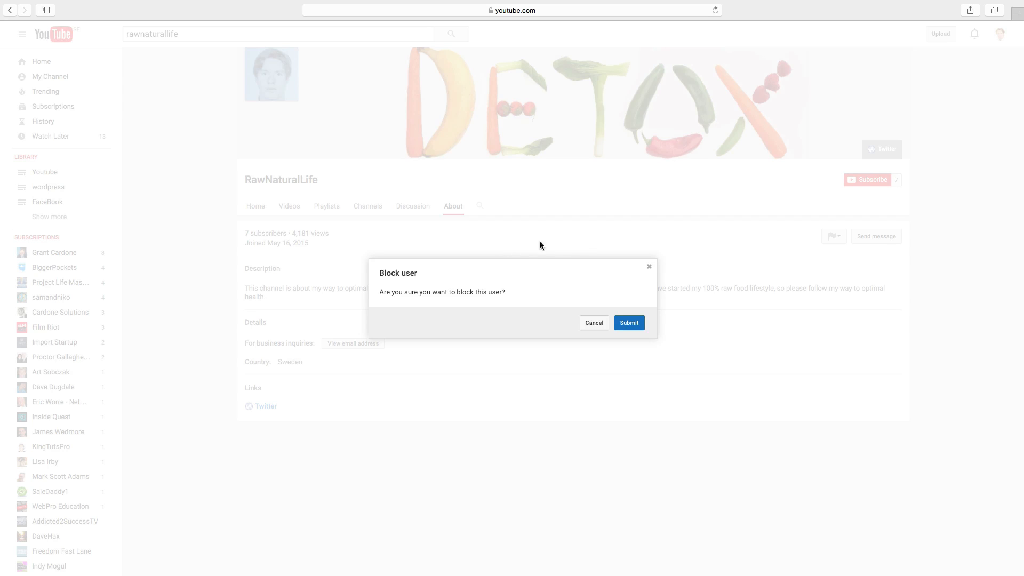
pyautogui.moveTo(423, 302)
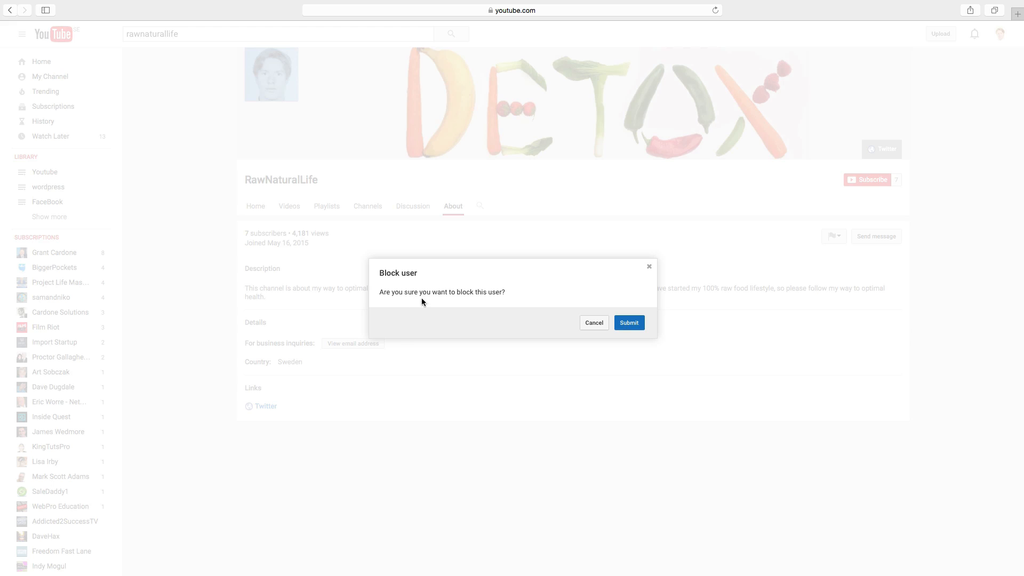
pyautogui.moveTo(592, 313)
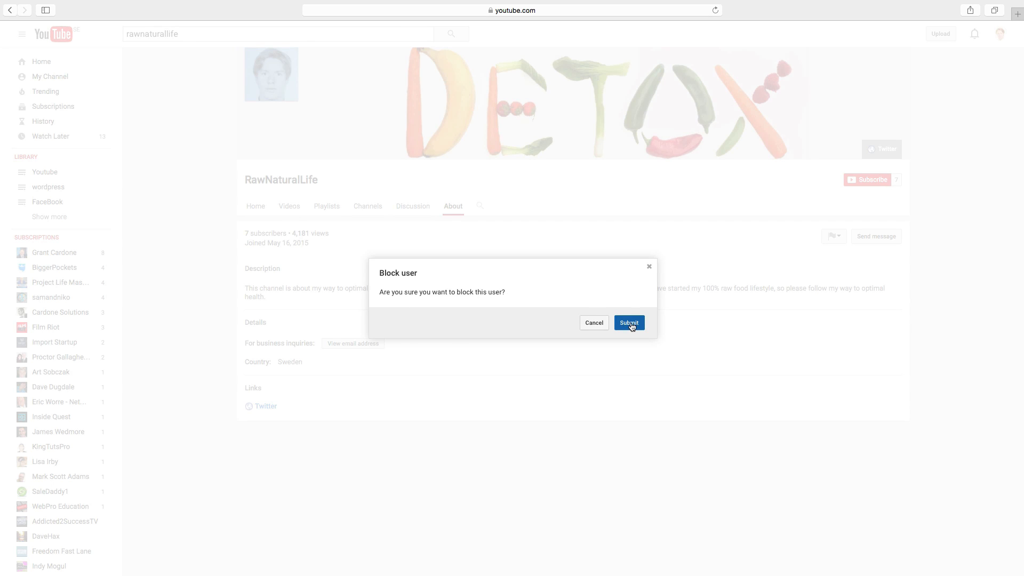
# - Submit the block-user confirmation for RawNaturalLife
pyautogui.click(628, 323)
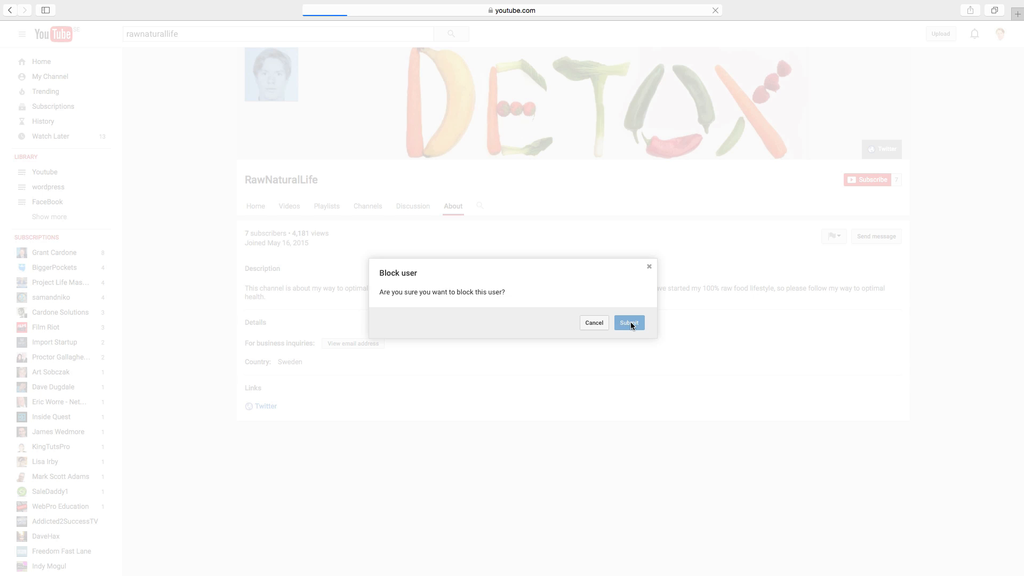
pyautogui.click(627, 323)
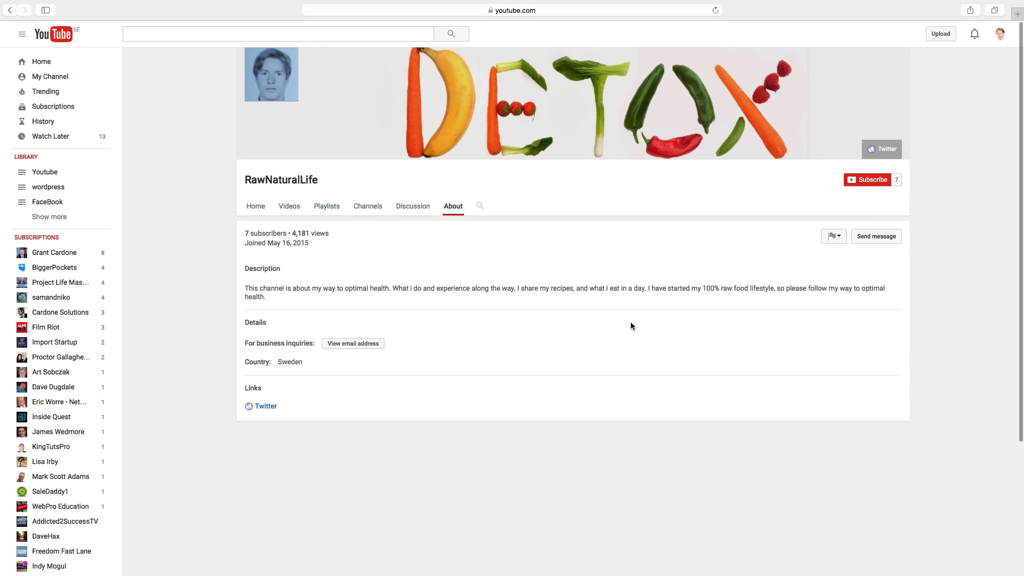
pyautogui.moveTo(583, 255)
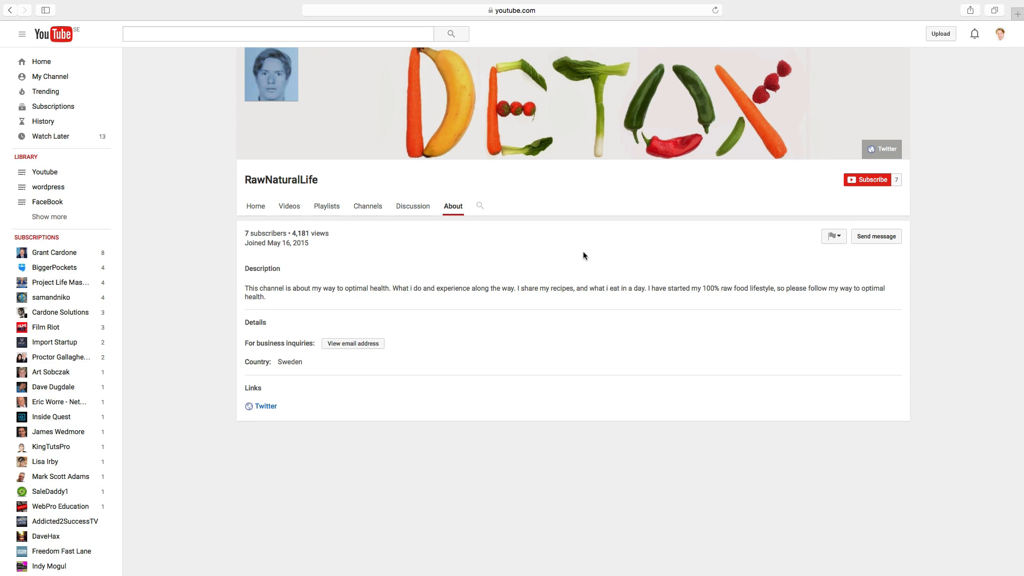
pyautogui.moveTo(626, 257)
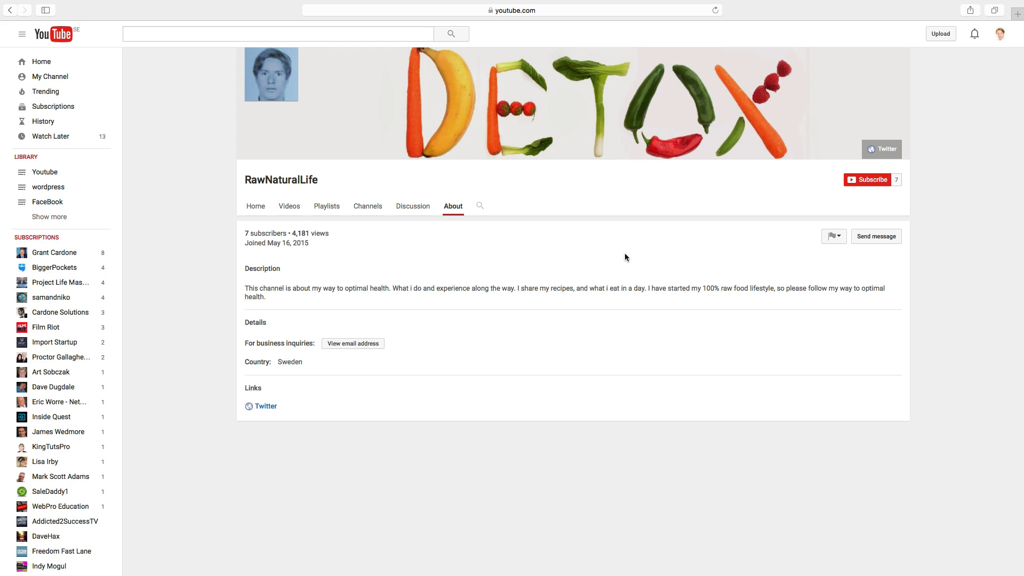
pyautogui.moveTo(833, 237)
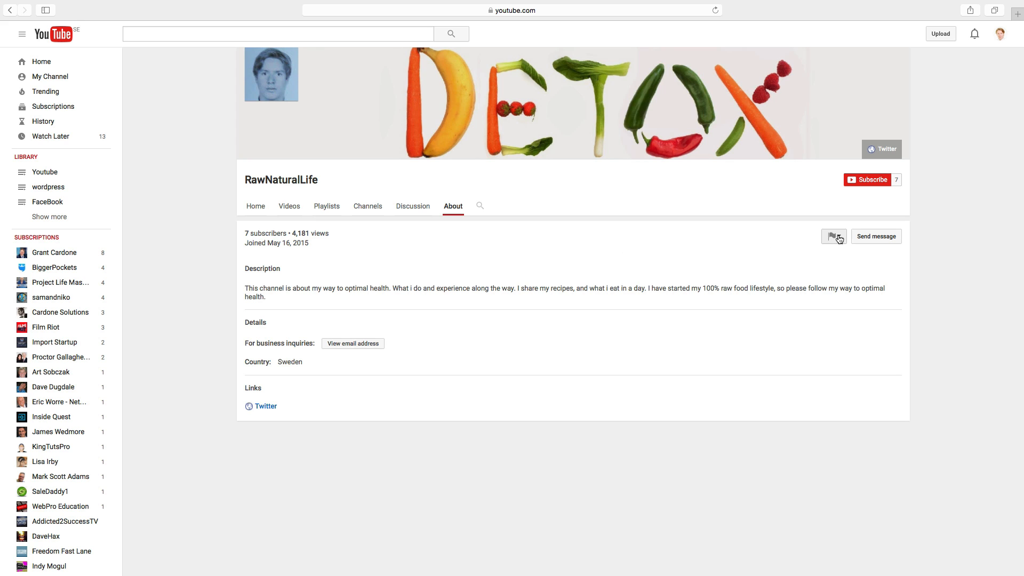
# - Choose Unblock user from the flag menu and submit the confirmation
pyautogui.click(833, 236)
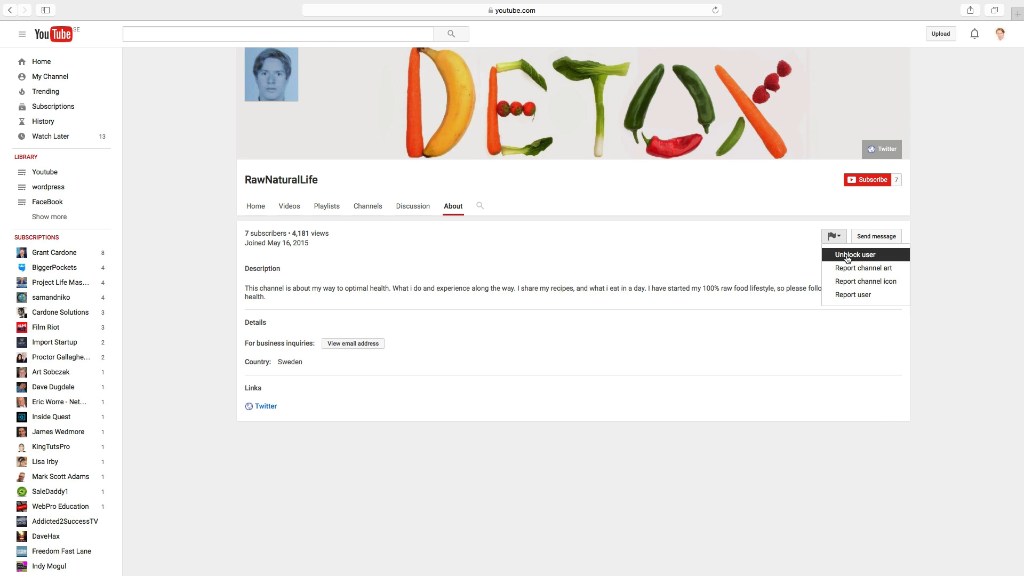
pyautogui.click(855, 254)
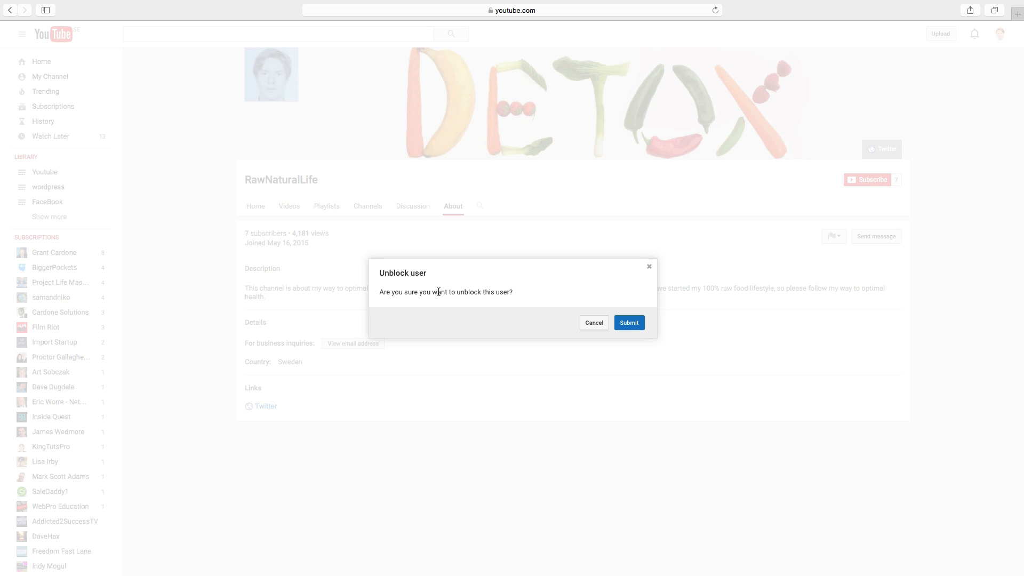
pyautogui.moveTo(601, 304)
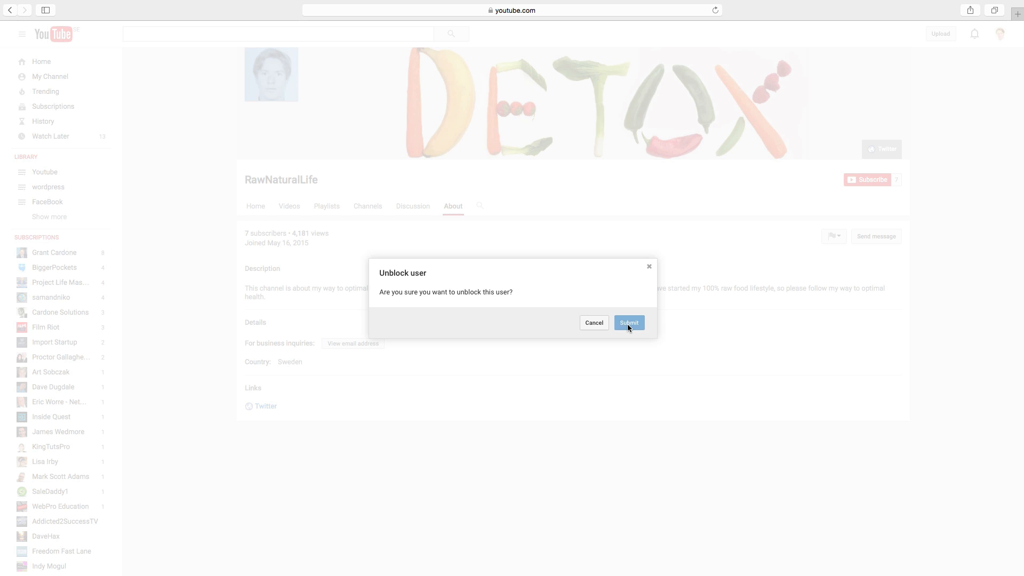
pyautogui.click(627, 322)
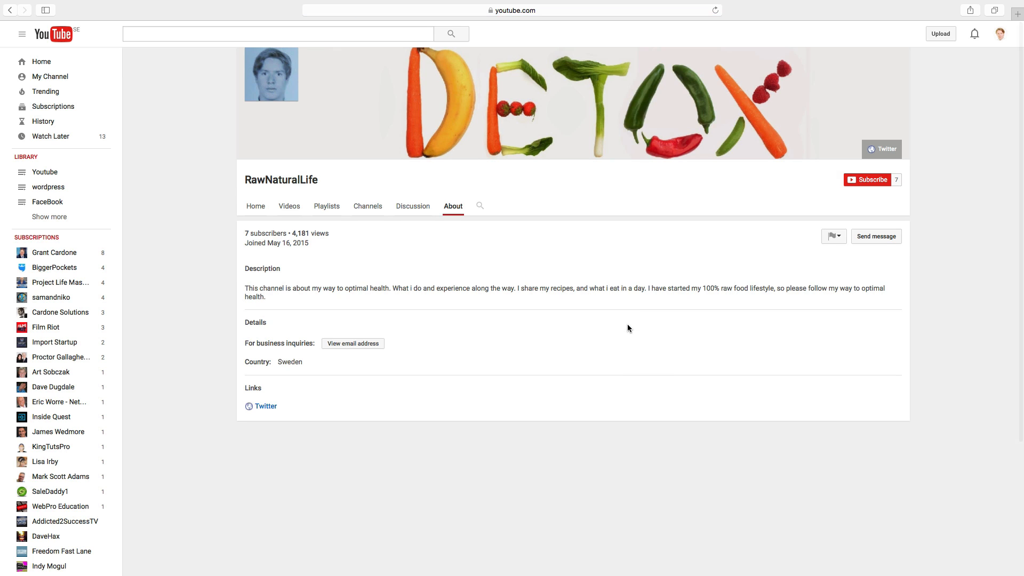